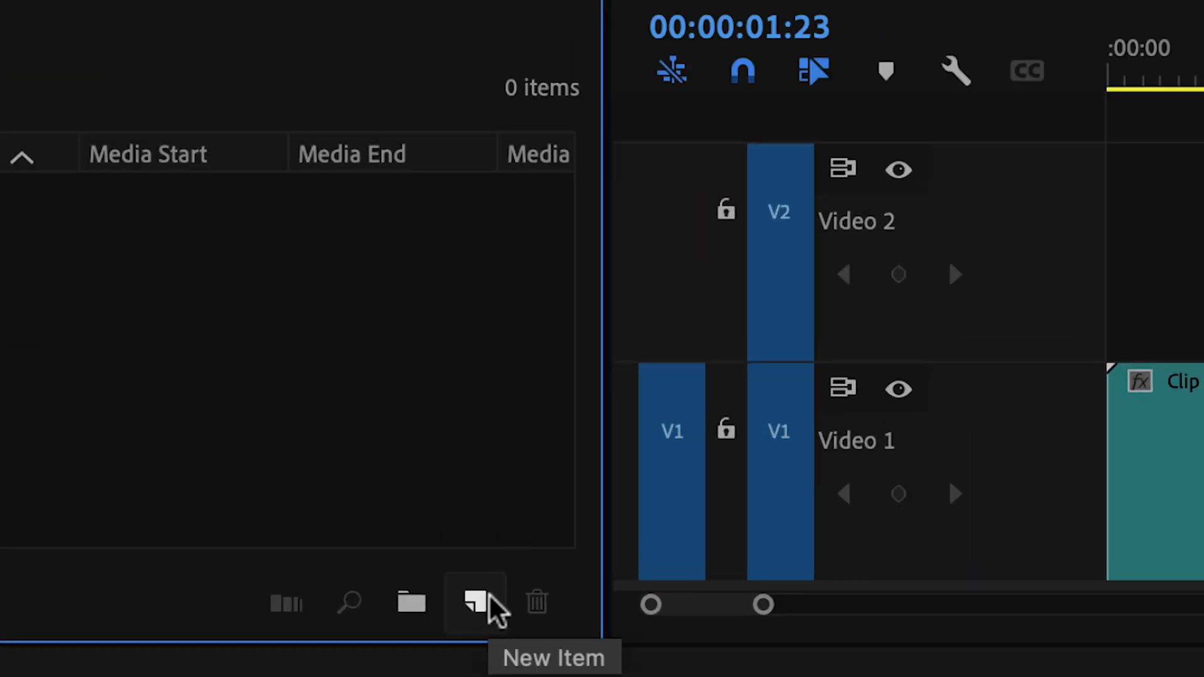
# - Create a 3840×2160, 24 fps, square-pixel adjustment layer via New Item
pyautogui.click(476, 602)
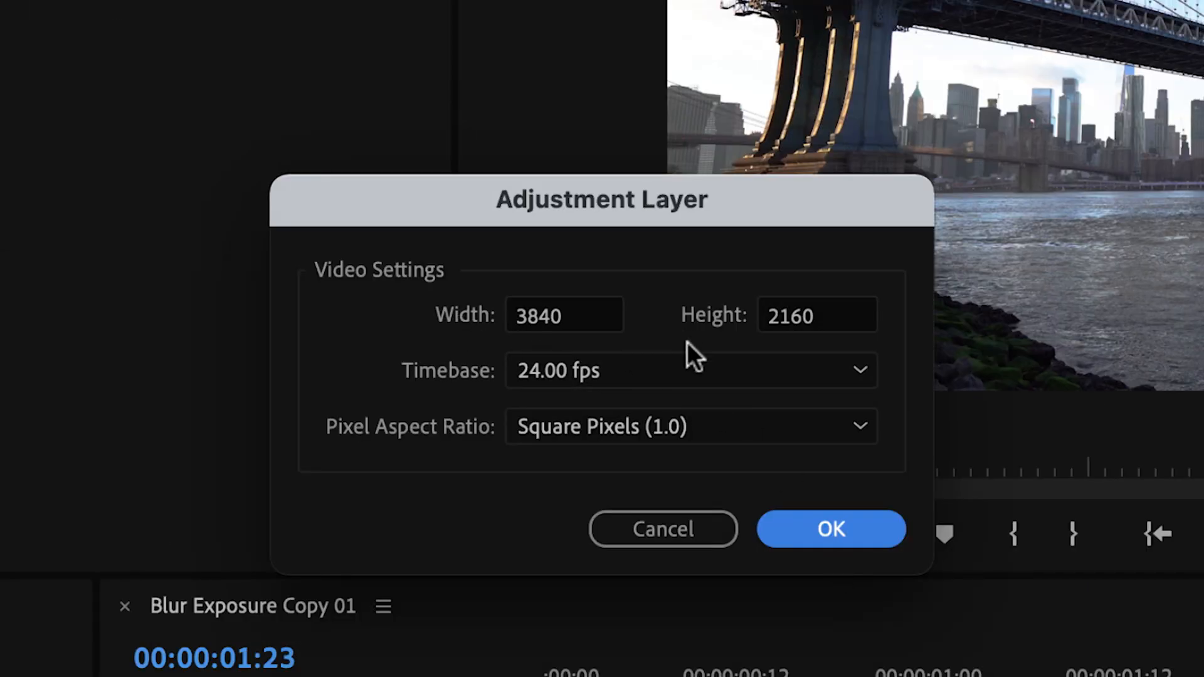
pyautogui.click(830, 529)
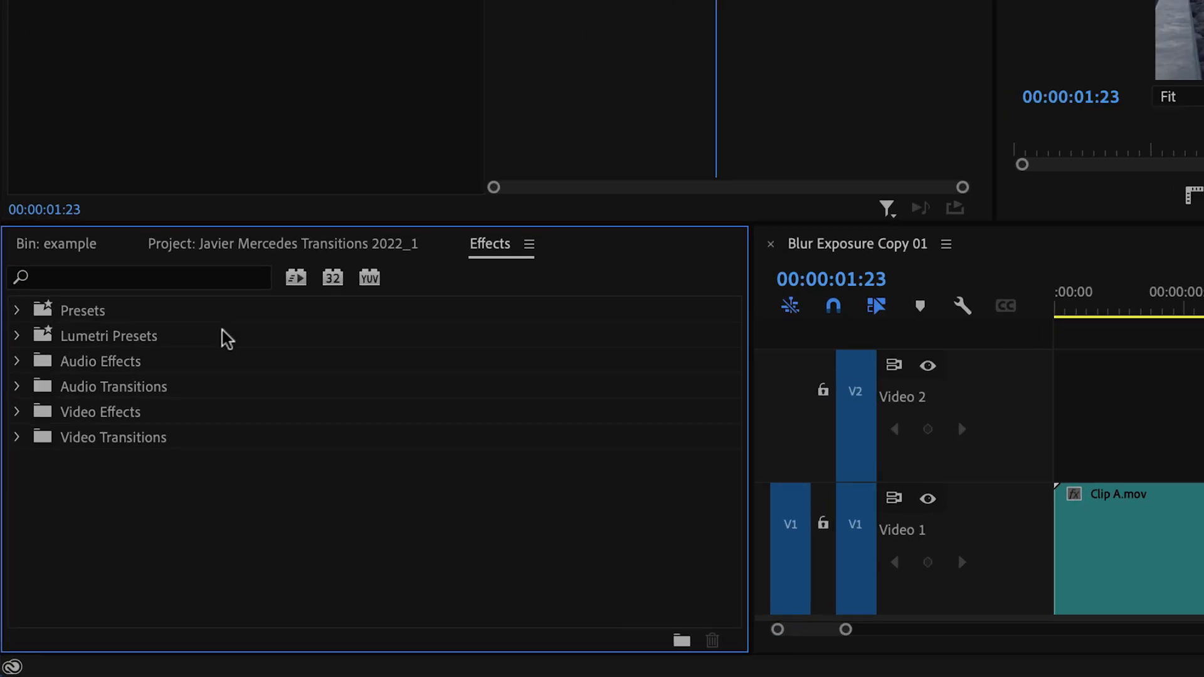
# - Browse Video Effects > Blur & Sharpen to reach Gaussian Blur for the V2 adjustment layer
pyautogui.click(16, 411)
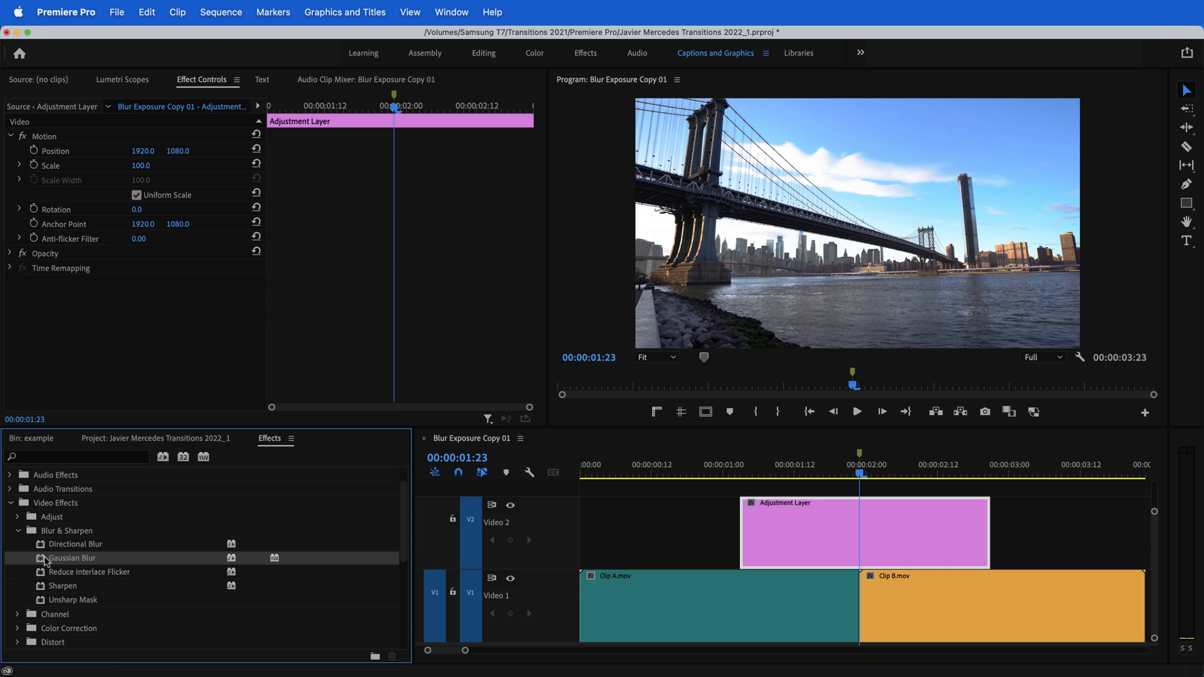
pyautogui.moveTo(43, 562)
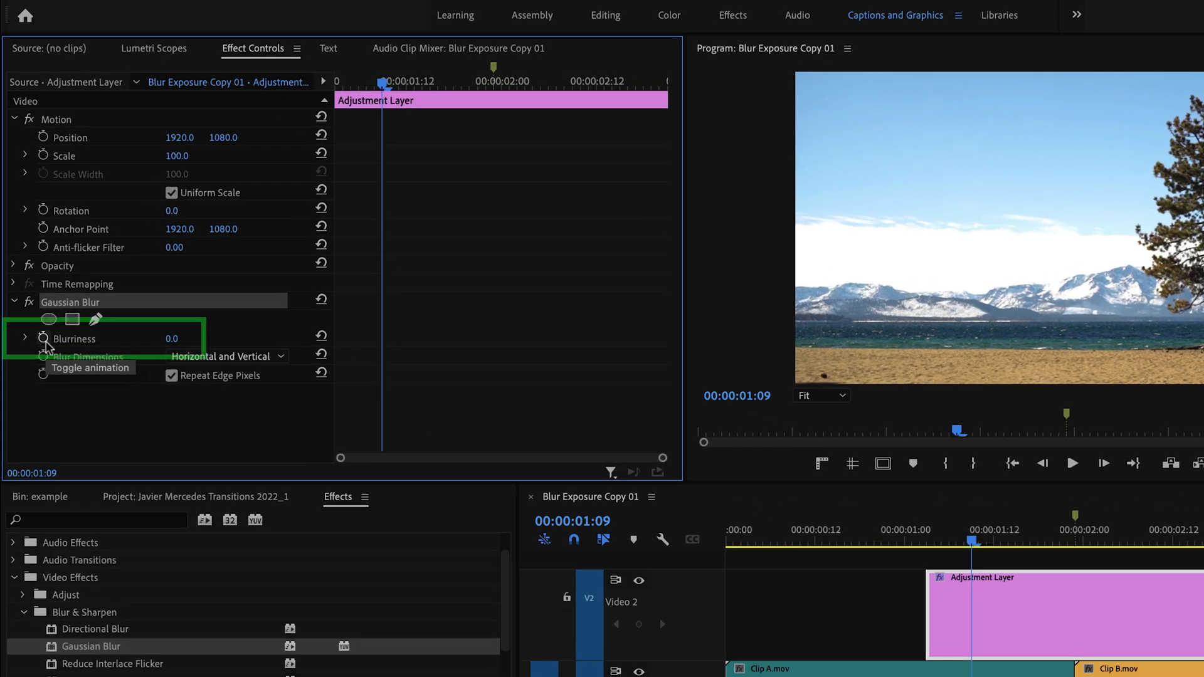
# - Keyframe Blurriness at 1:09, 1:23 and 2:13, peaking at 185 on the cut
pyautogui.click(43, 338)
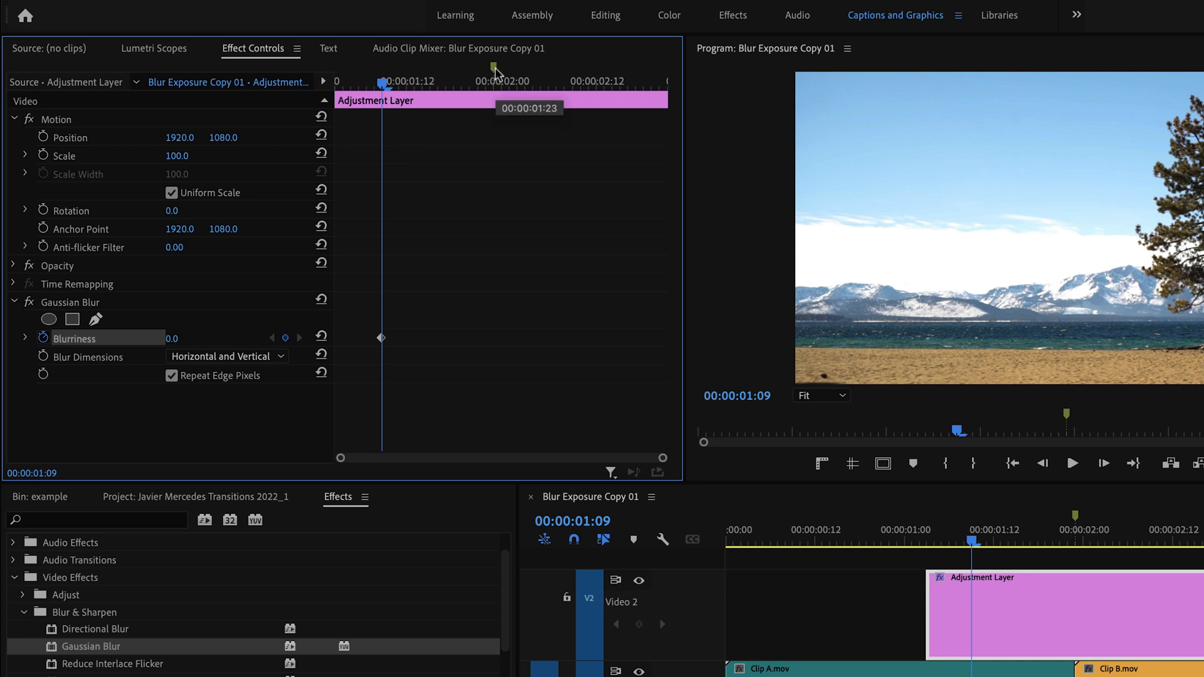
pyautogui.click(1079, 529)
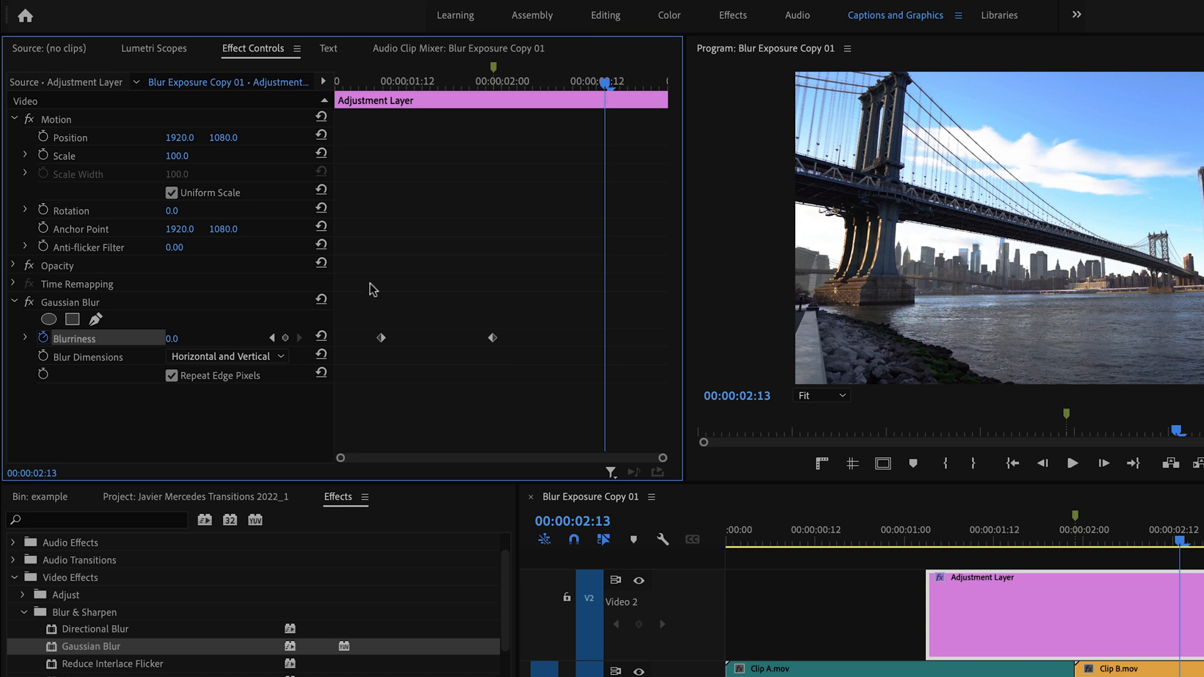
pyautogui.click(284, 337)
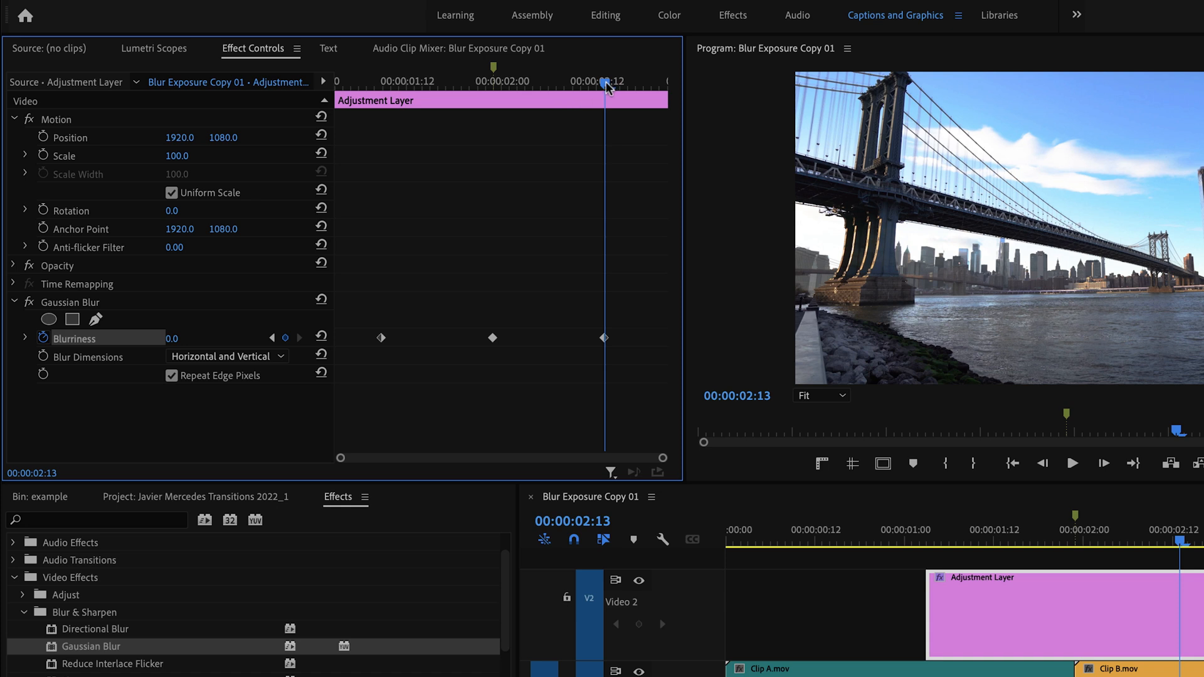
pyautogui.click(273, 337)
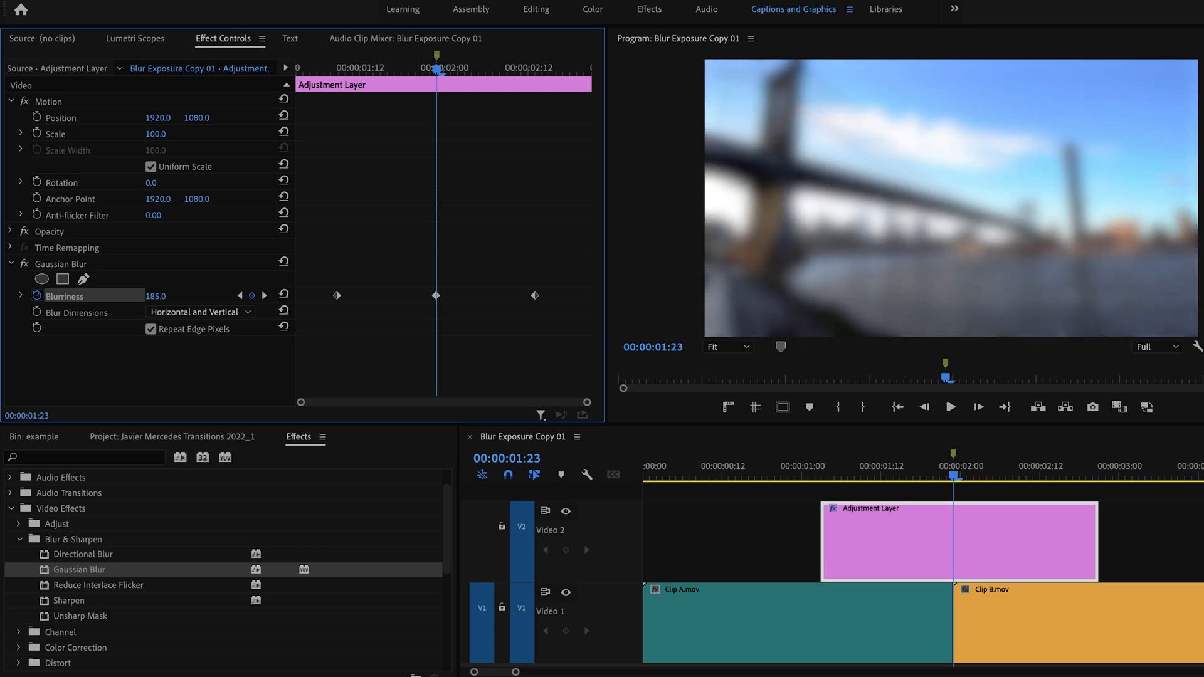
pyautogui.moveTo(155, 296); pyautogui.dragTo(173, 296)
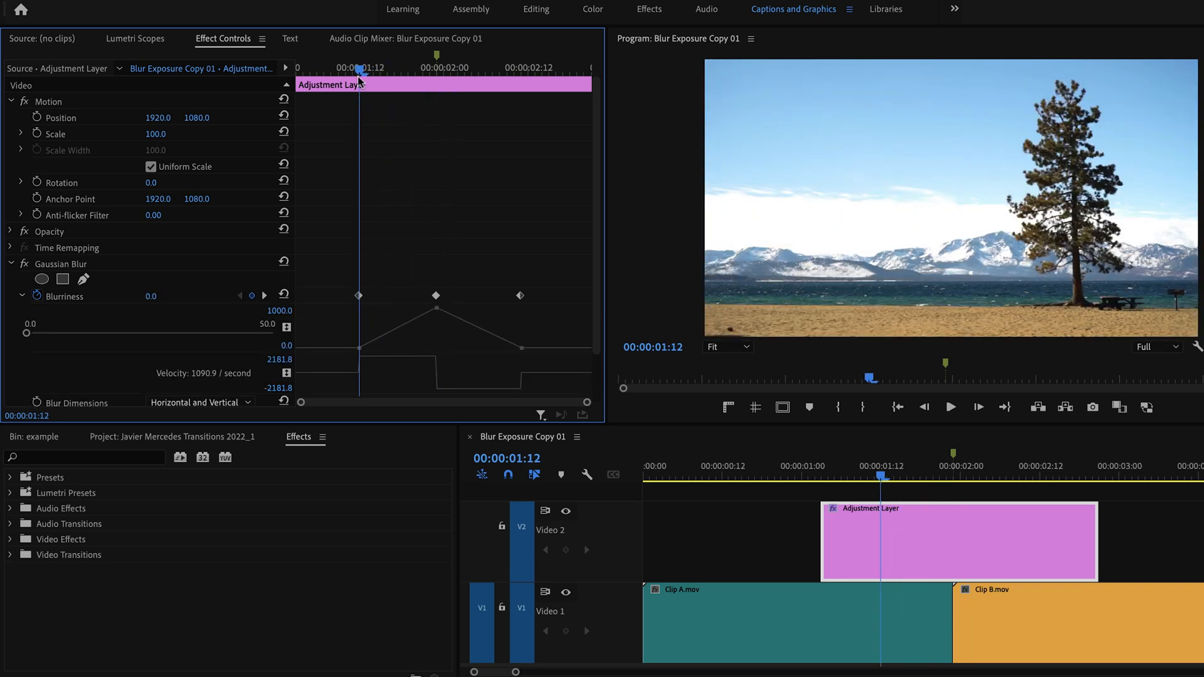
# - Preview the frames before and after the cut to check the blur ramp
pyautogui.click(435, 67)
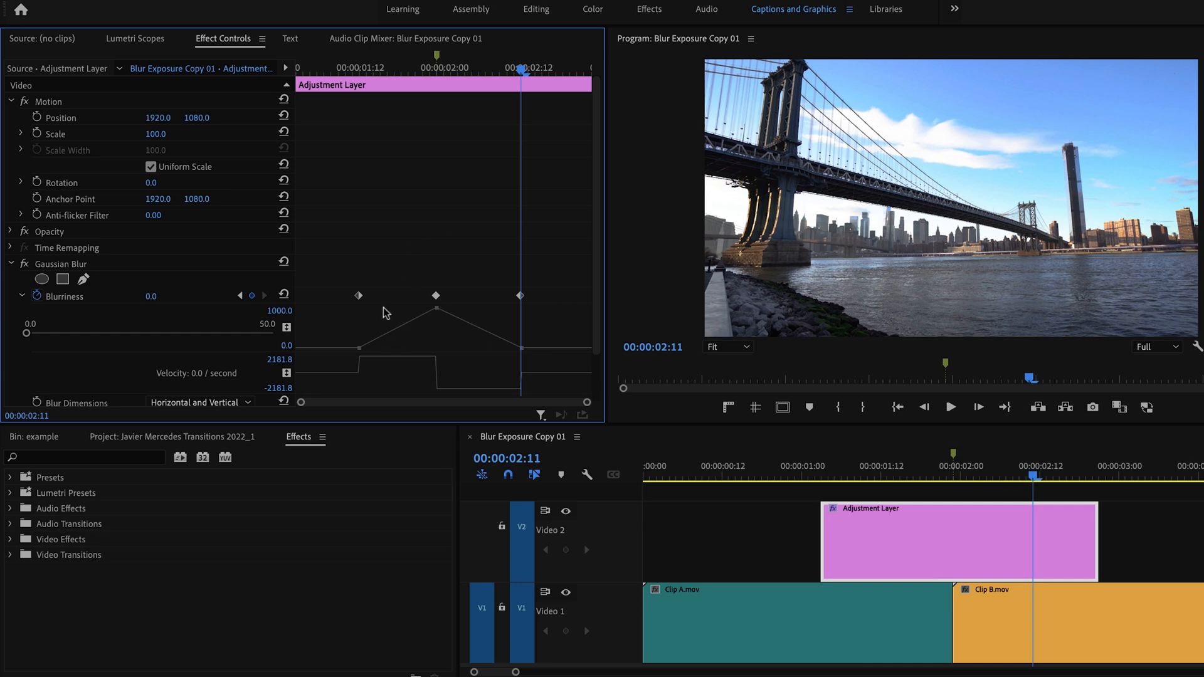
pyautogui.click(11, 263)
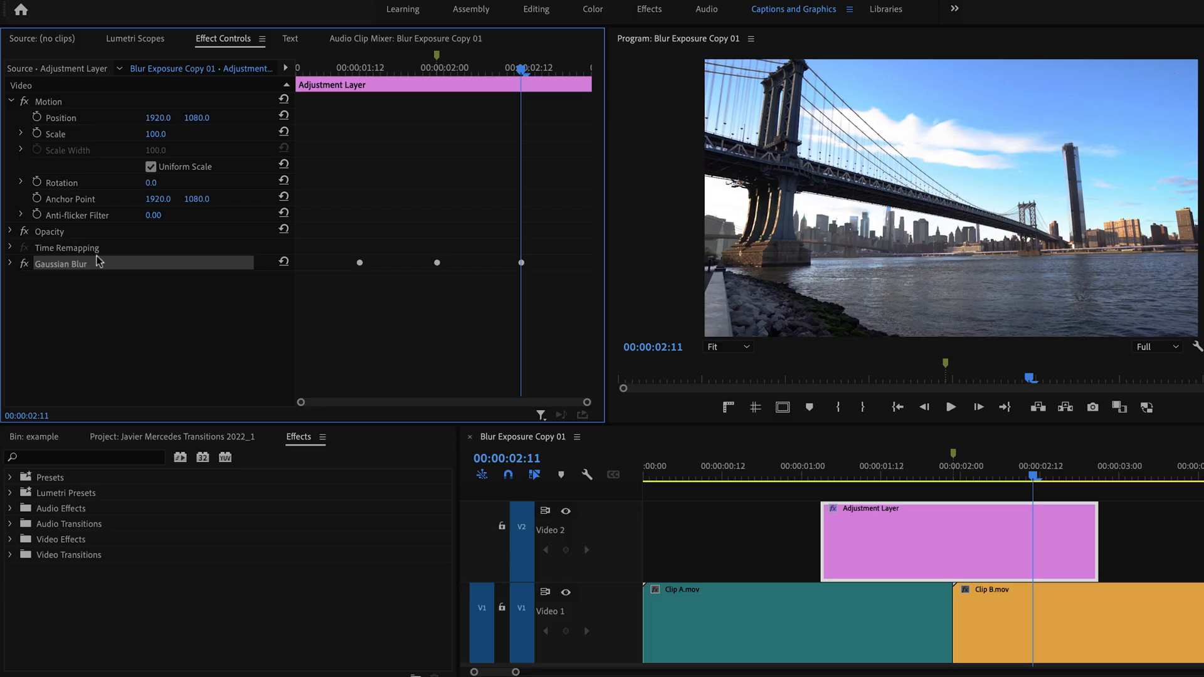
# - Search the Effects panel for 'levels' to find the Levels effect
pyautogui.click(11, 264)
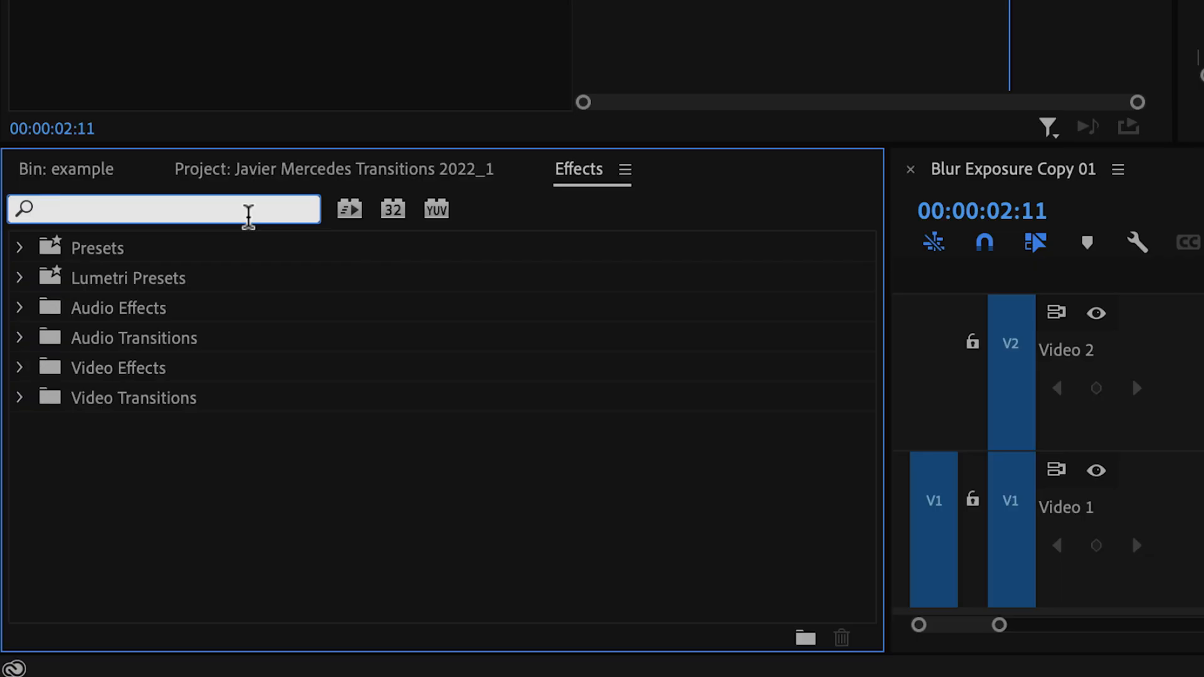
pyautogui.moveTo(471, 177)
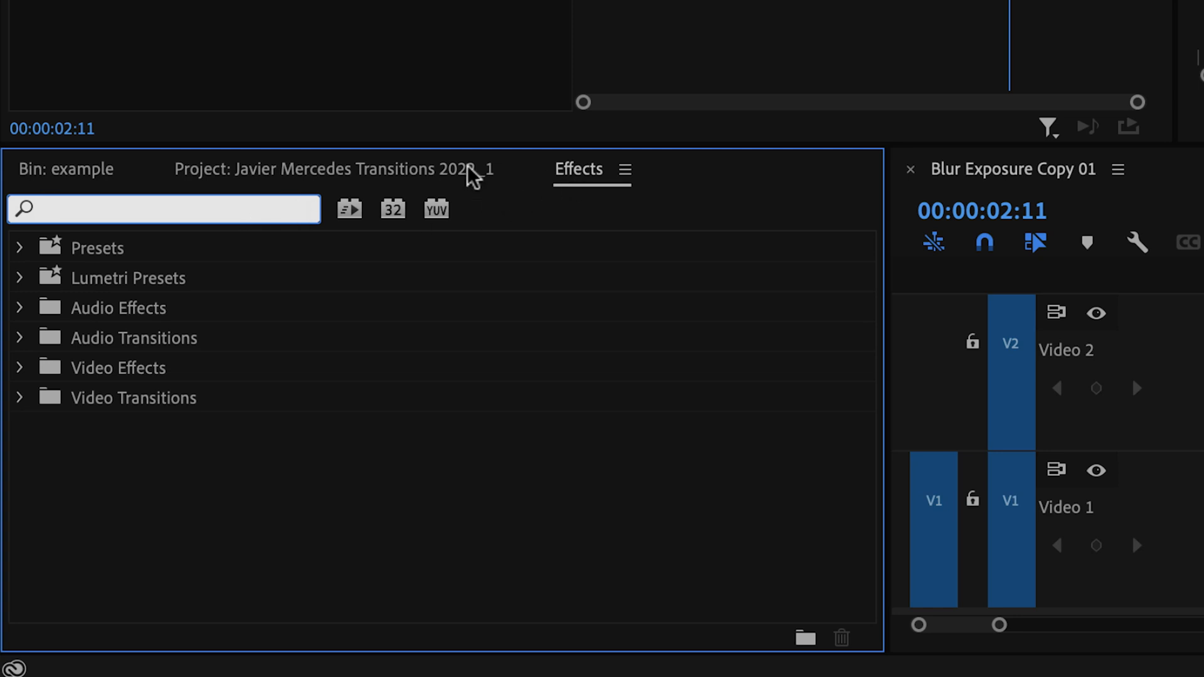
pyautogui.write('levels')
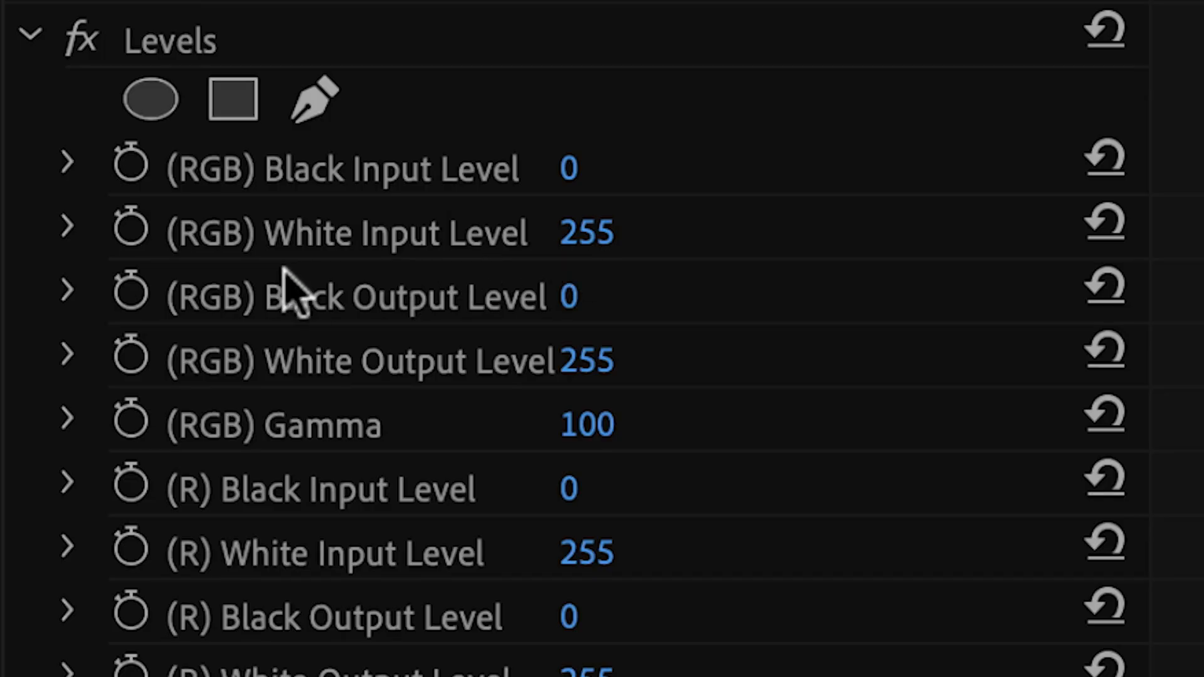
pyautogui.moveTo(131, 235)
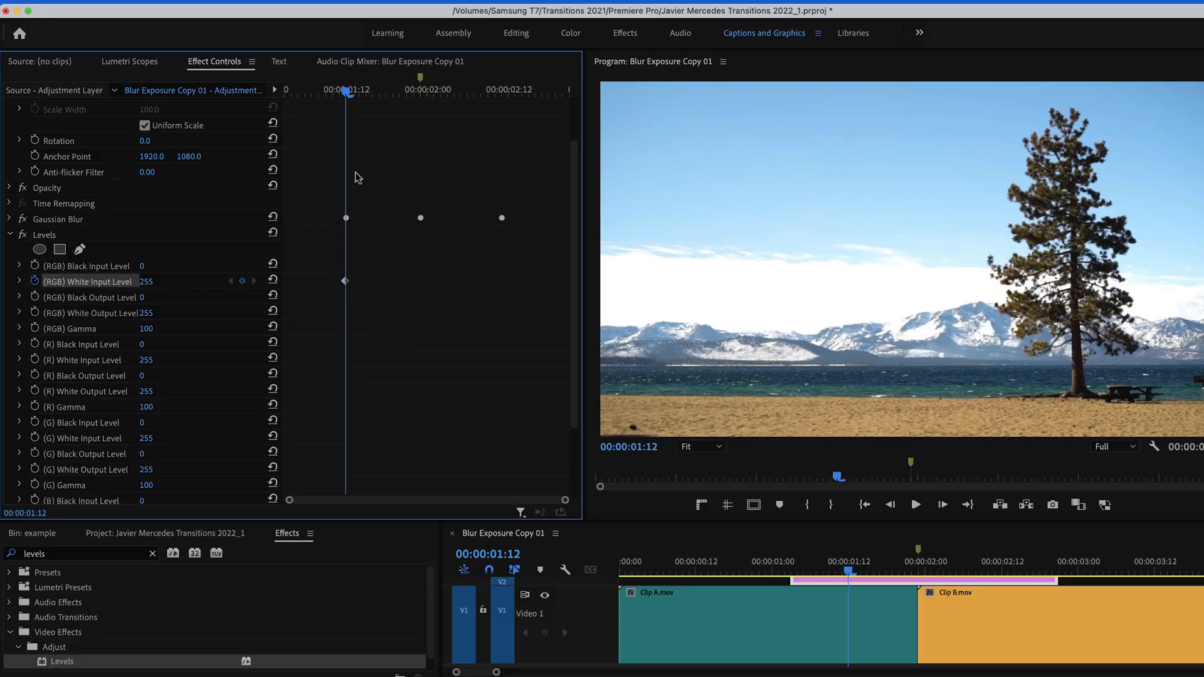
pyautogui.moveTo(426, 82)
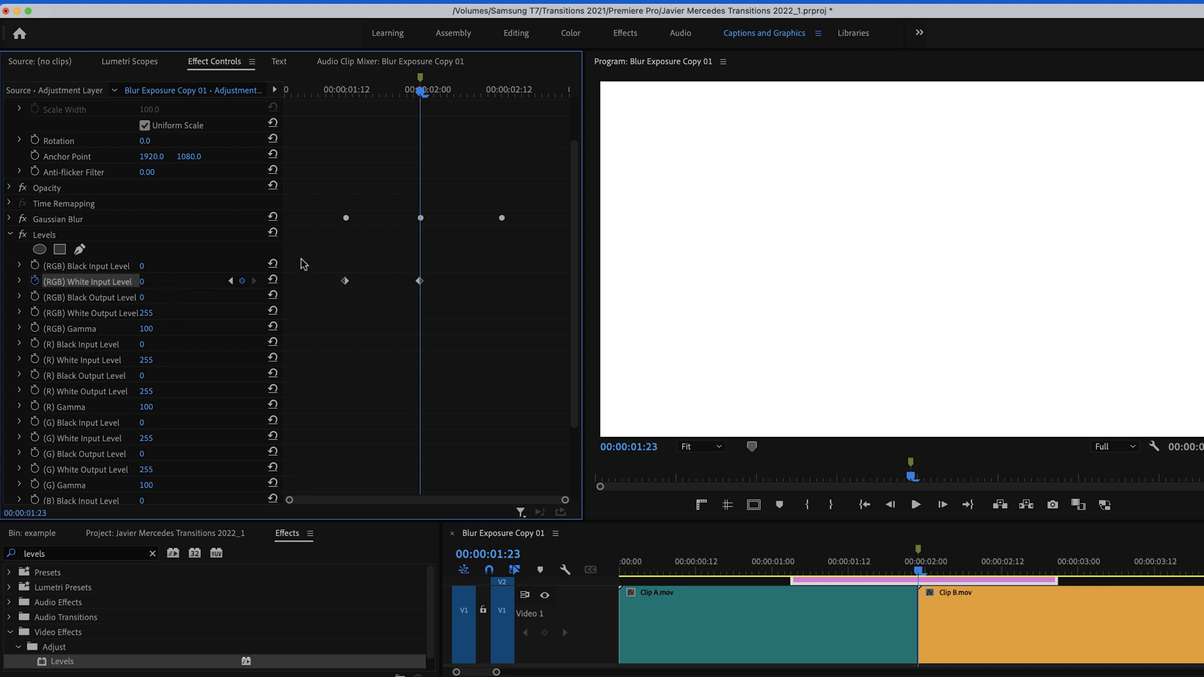
pyautogui.moveTo(420, 75)
pyautogui.write('64')
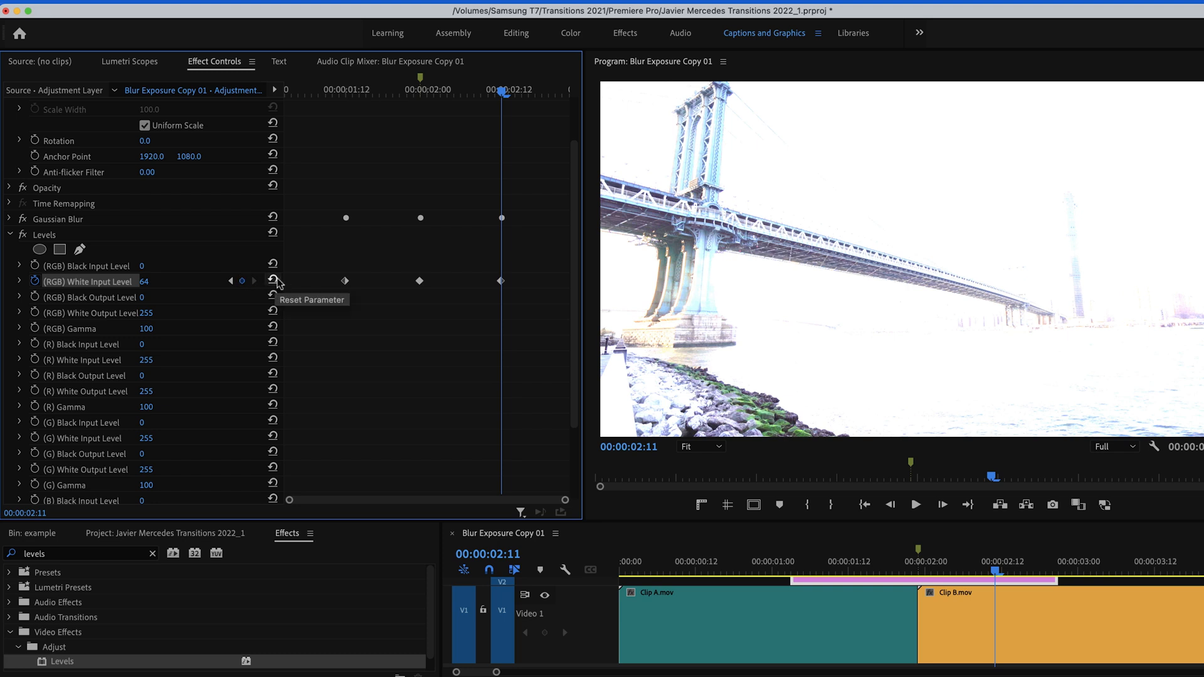
# - Reset RGB White Input Level back to 255 at 2:11, completing the white flash
pyautogui.click(273, 279)
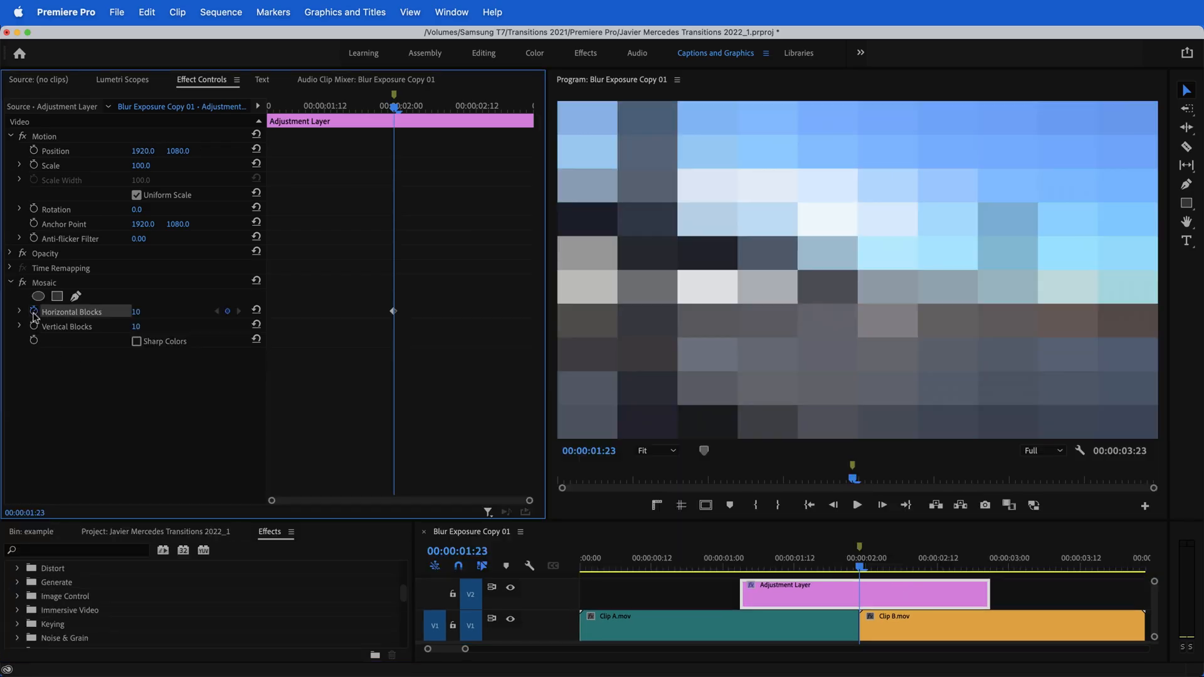
# - Toggle animation on Mosaic's 10×10 block count at the 1:23 cut
pyautogui.click(33, 327)
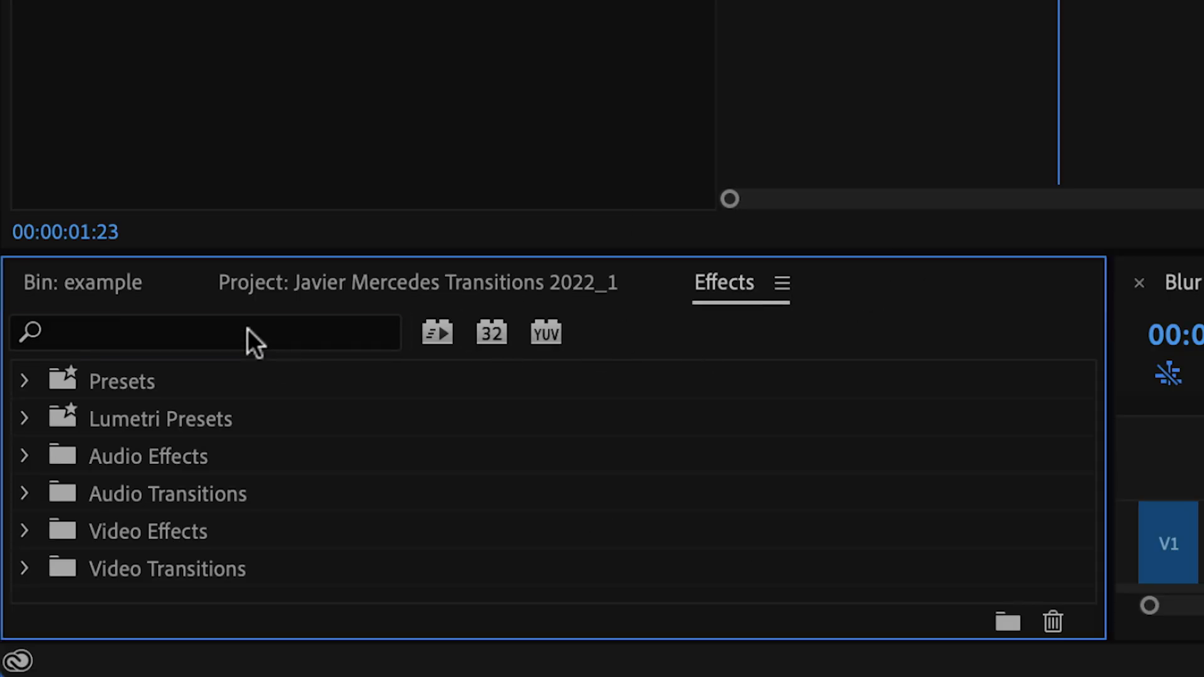
# - Find Cell Pattern by searching 'cell' and set its pattern to Crystallize
pyautogui.write('cell')
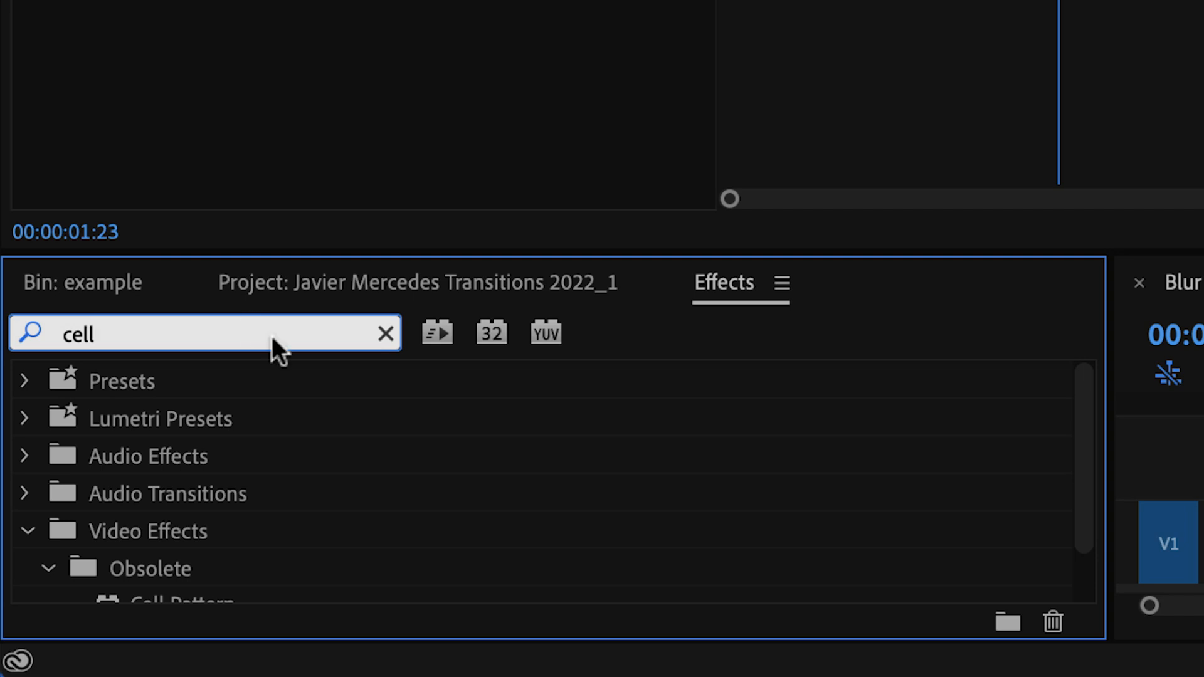
pyautogui.scroll(-3)
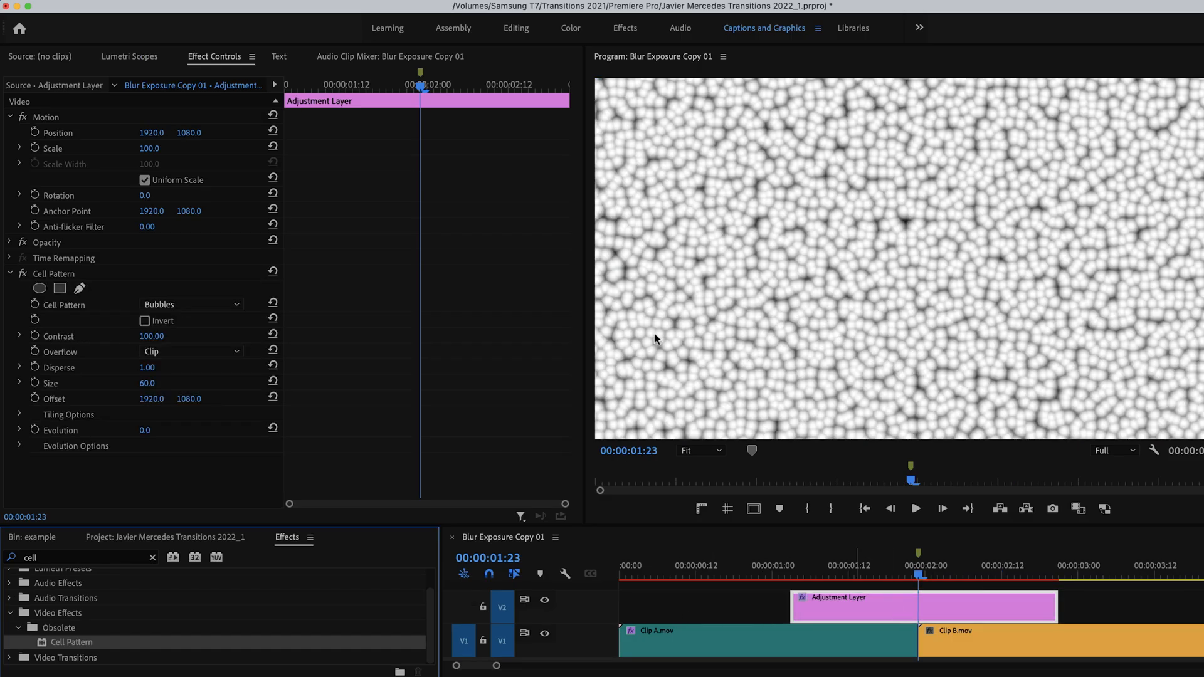
pyautogui.moveTo(250, 254)
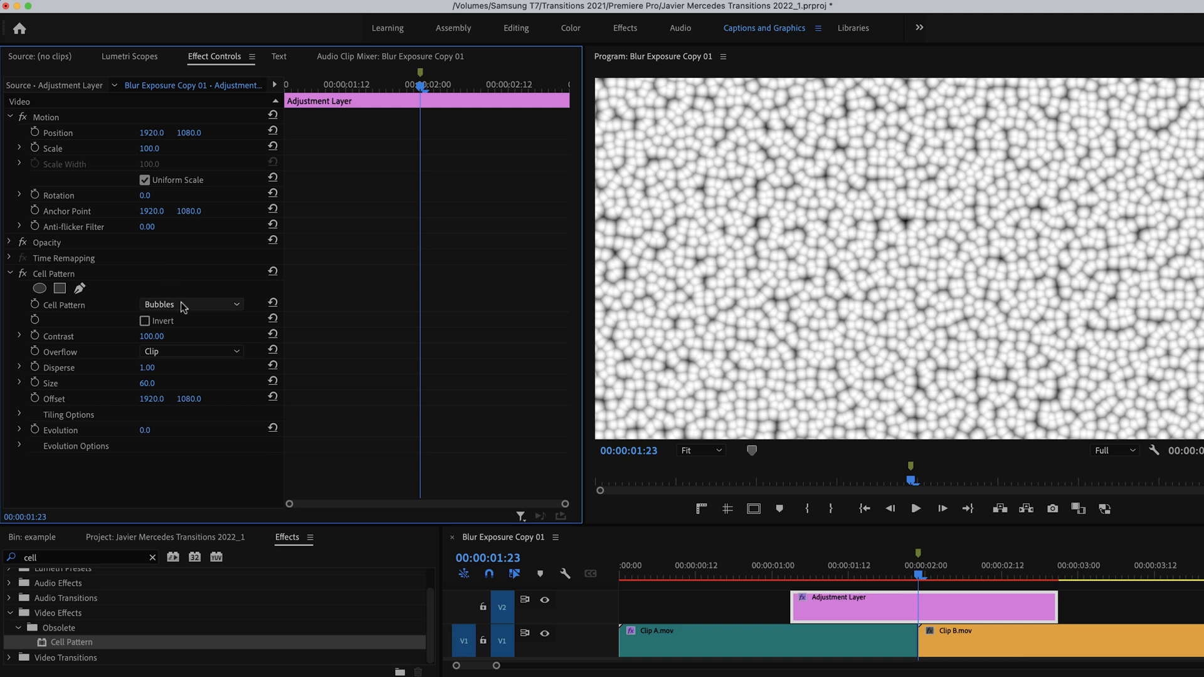
pyautogui.click(191, 304)
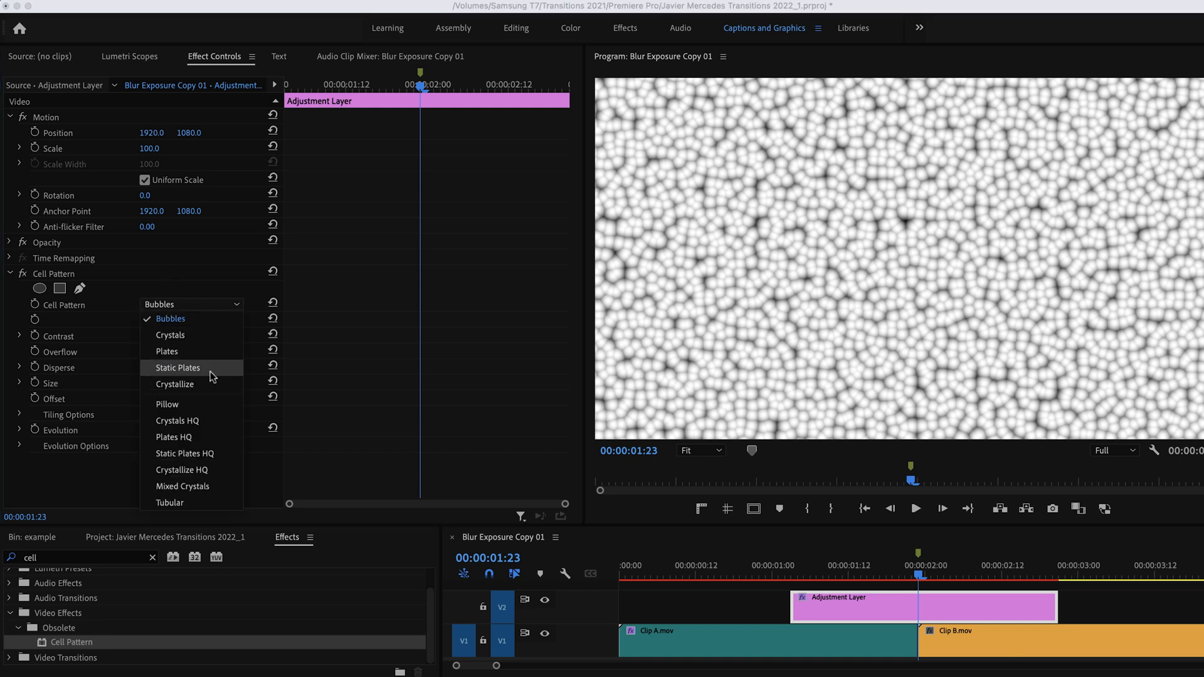
pyautogui.click(174, 383)
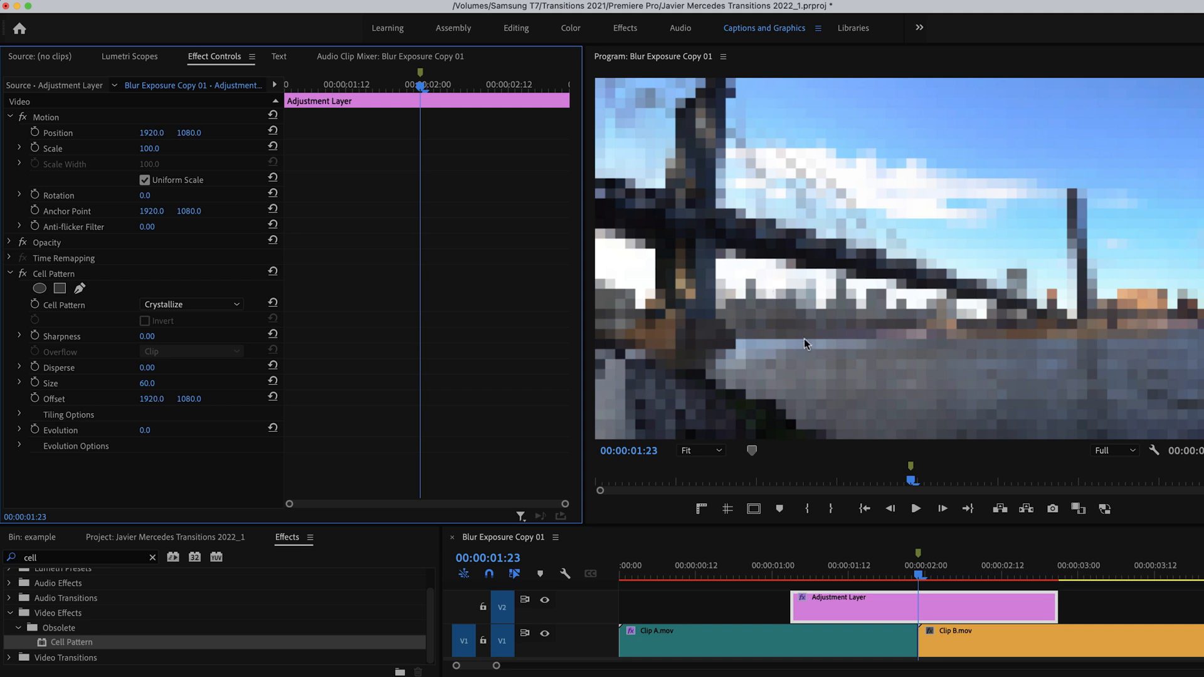
pyautogui.moveTo(820, 331)
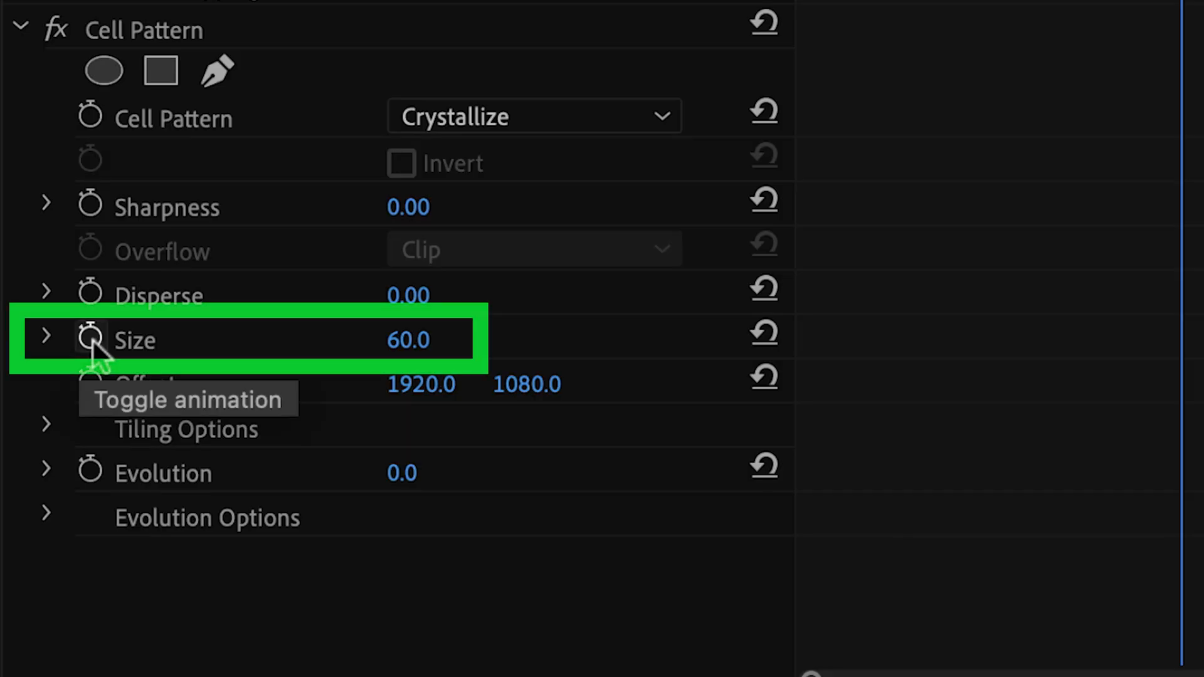
# - Keyframe Cell Pattern Size from 60 down to 2.0 at a later point in the layer
pyautogui.click(91, 340)
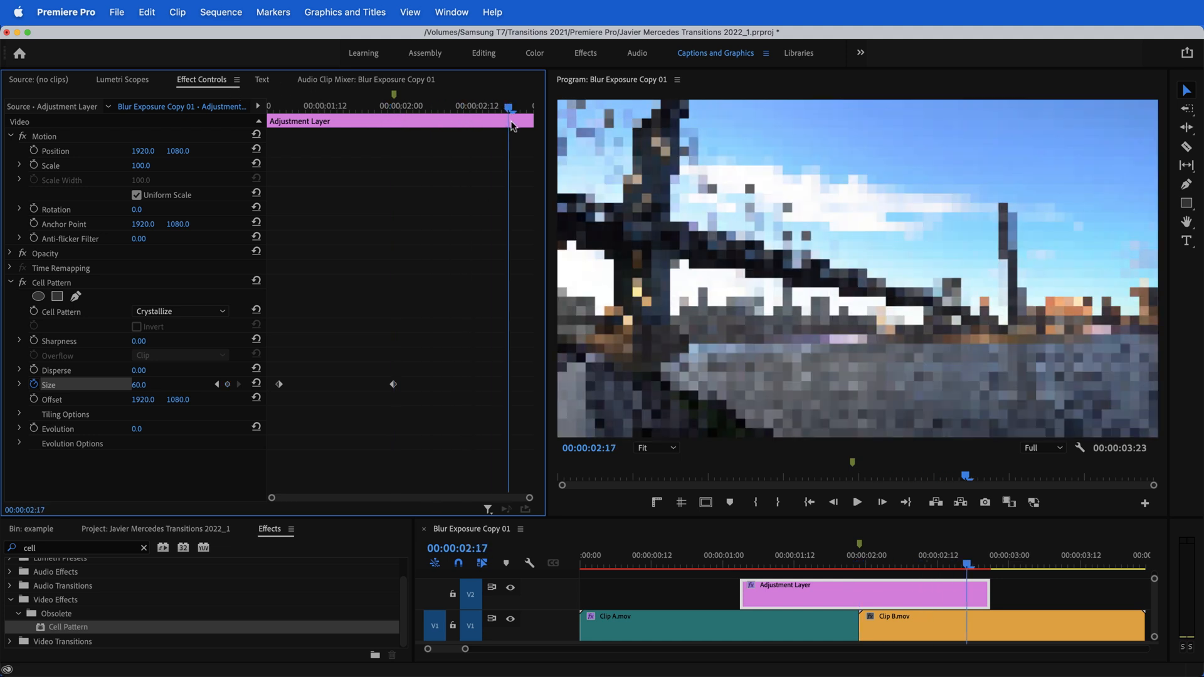
pyautogui.doubleClick(143, 384)
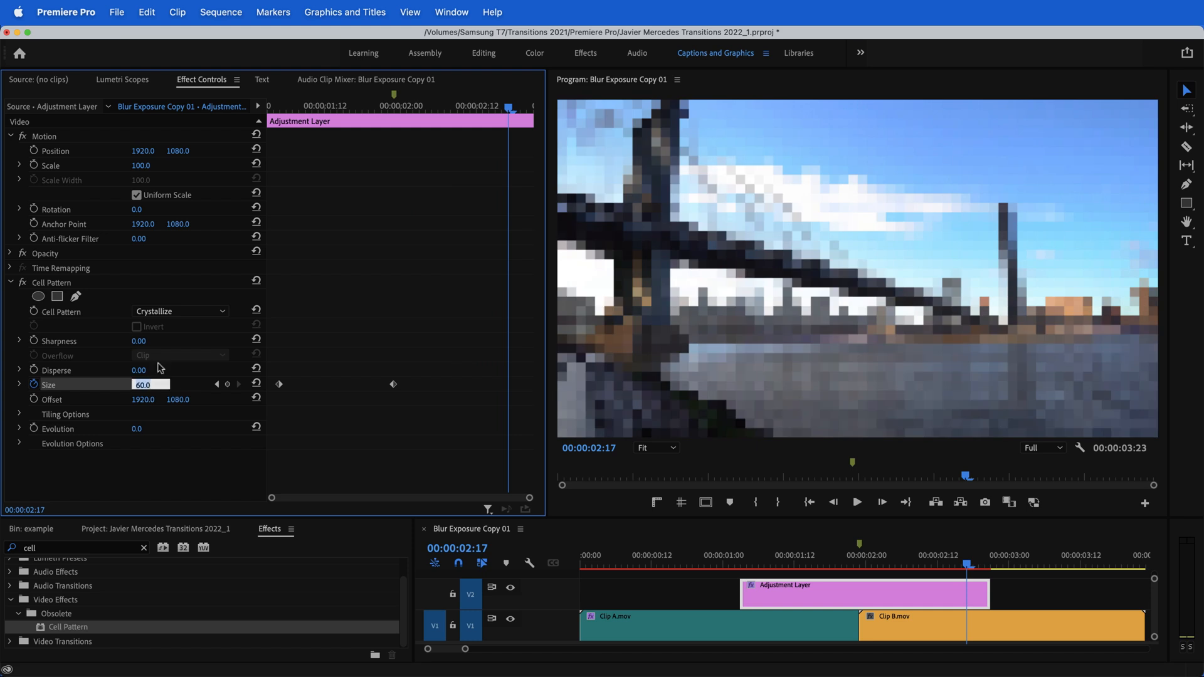
pyautogui.write('2.0')
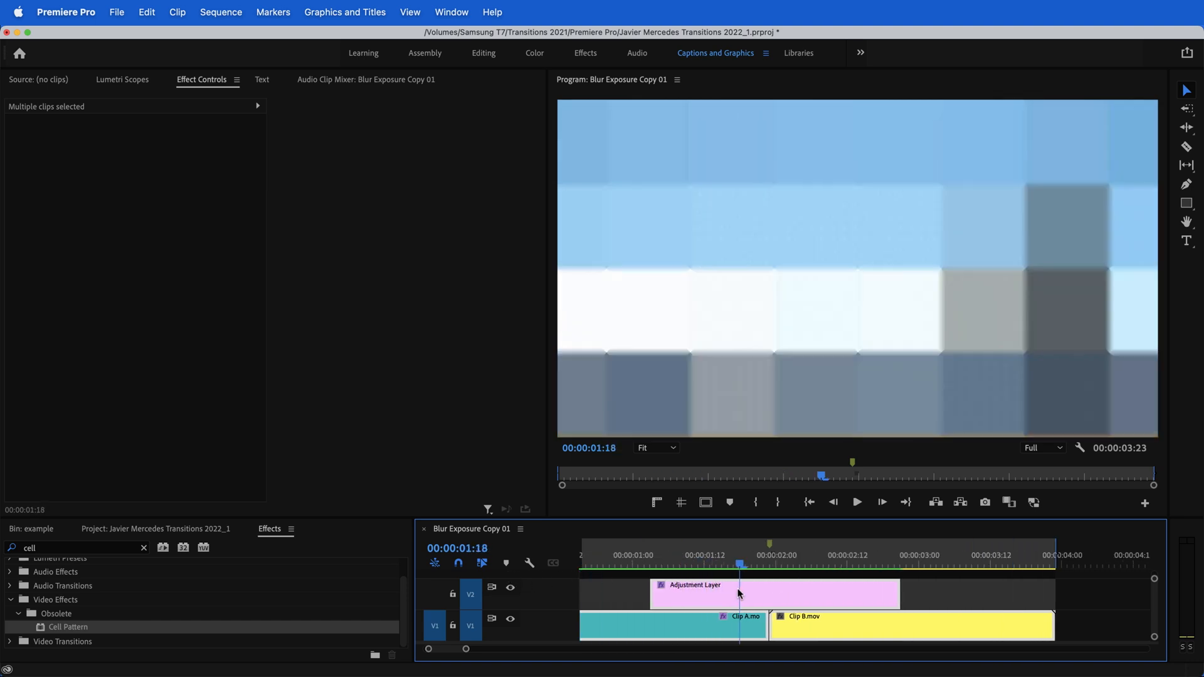
pyautogui.click(865, 565)
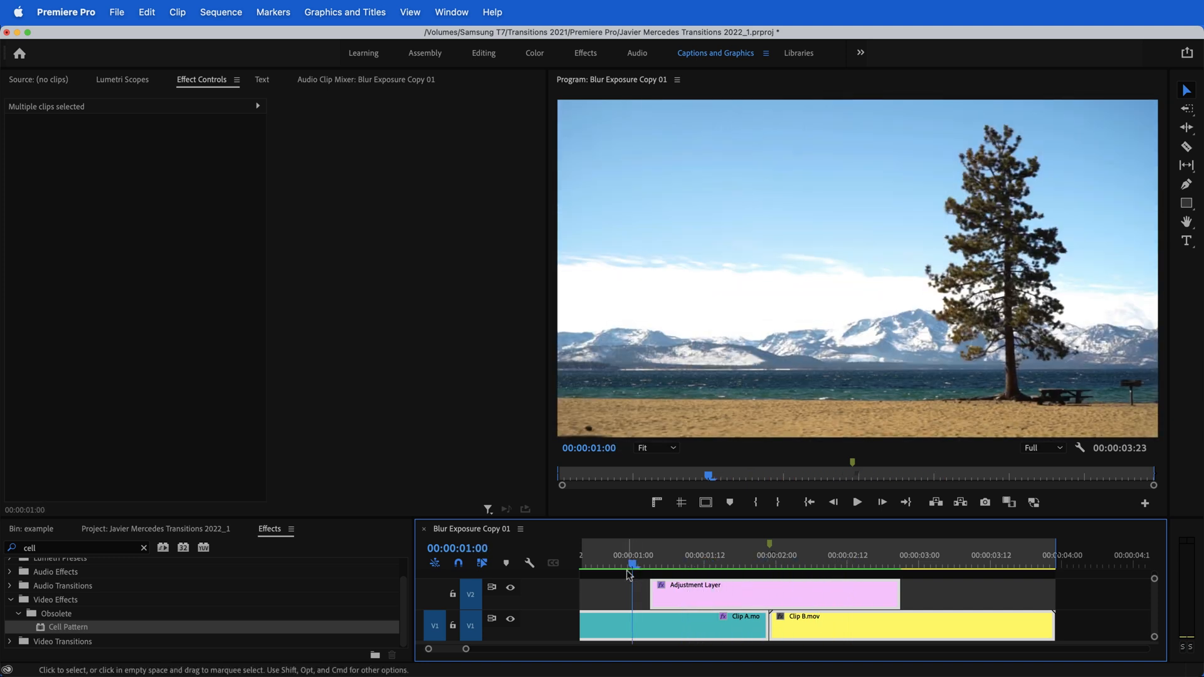
pyautogui.moveTo(630, 576); pyautogui.dragTo(811, 575)
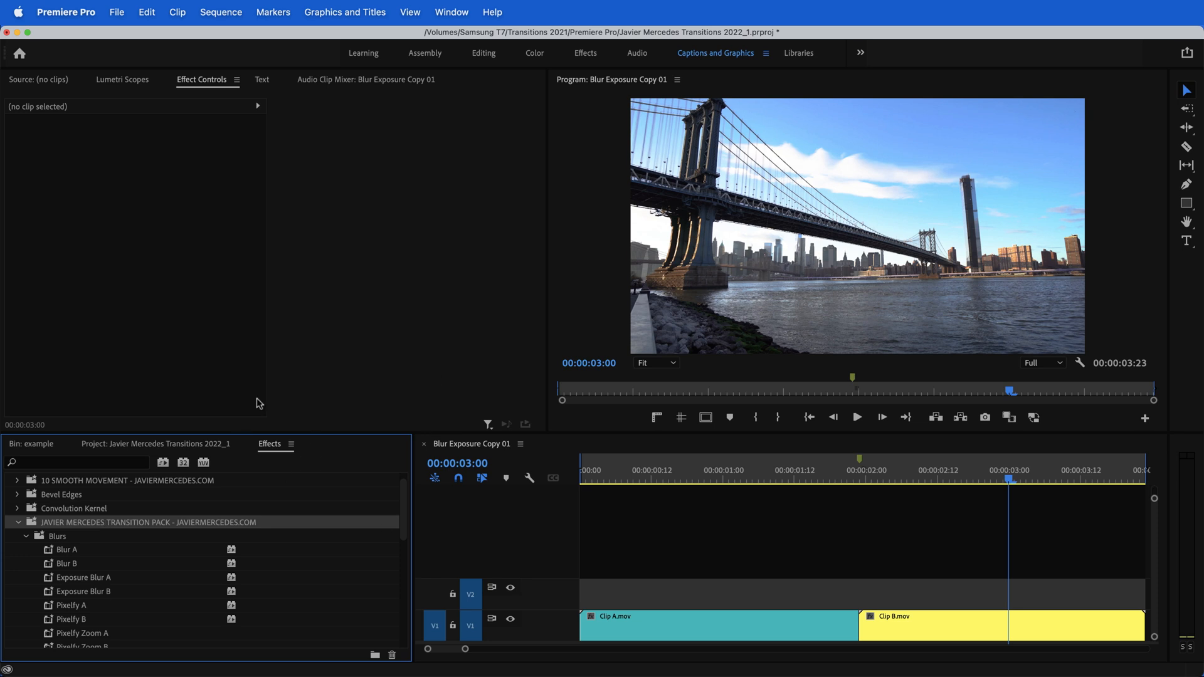
pyautogui.moveTo(69, 559)
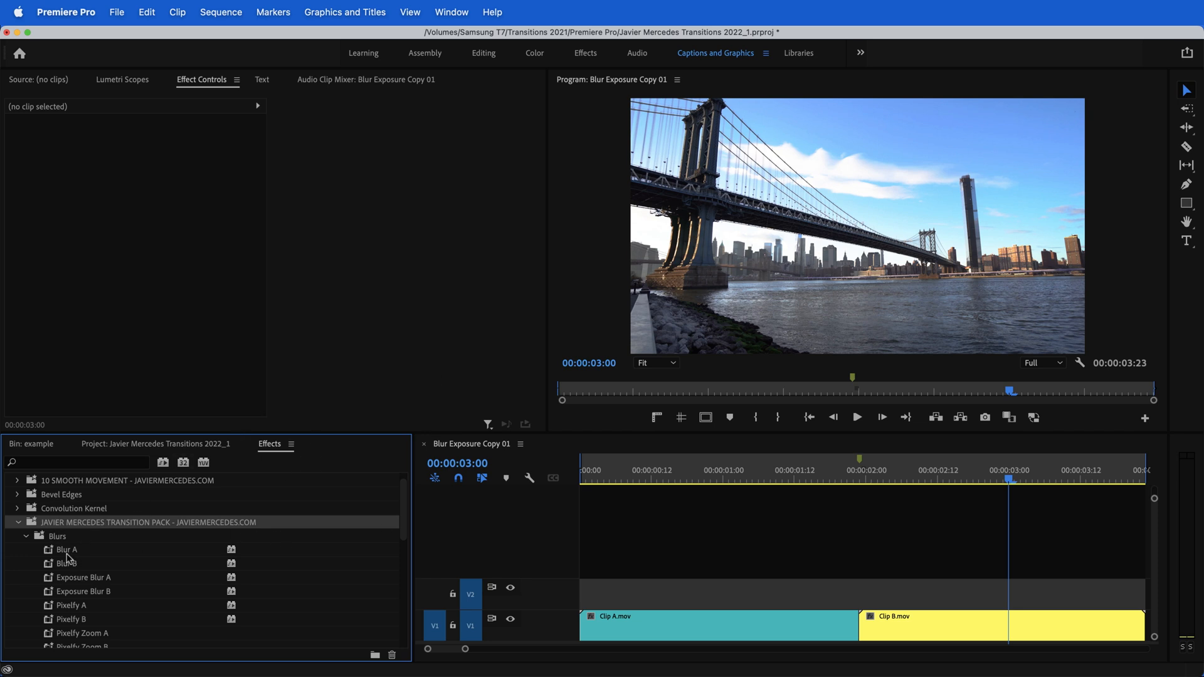
# - Apply Pixelfy A to Clip A and Pixelfy B to Clip B, then review their keyframed Mosaic effects
pyautogui.click(66, 550)
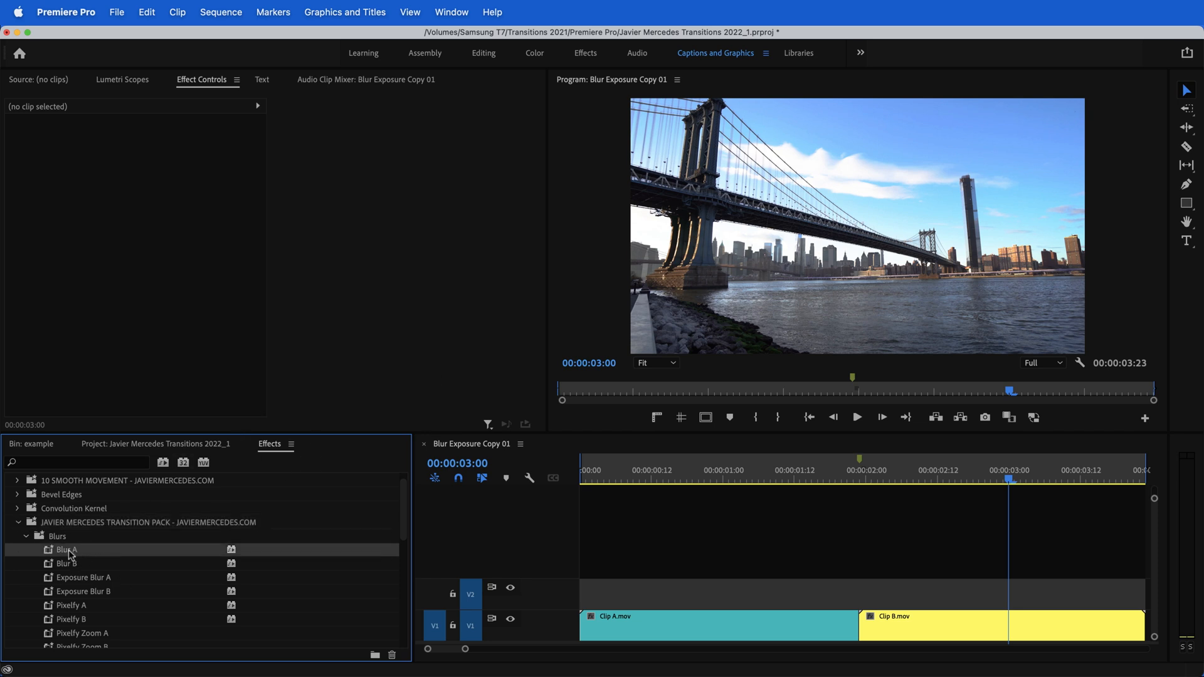
pyautogui.click(691, 624)
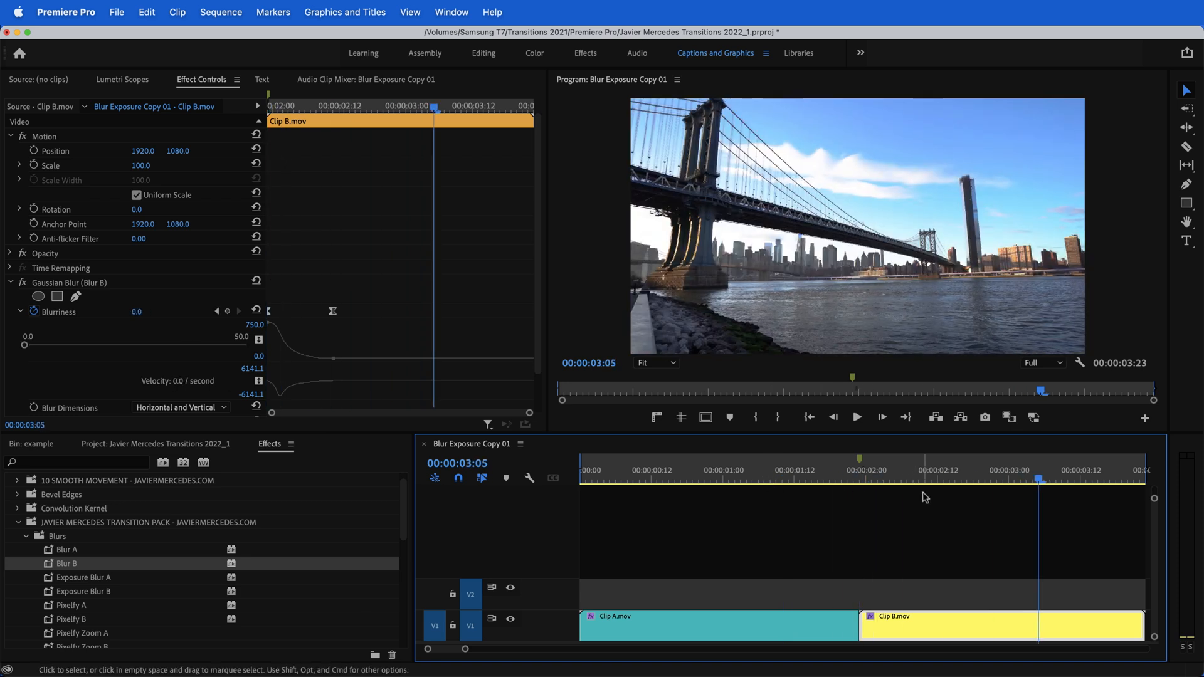
pyautogui.click(717, 624)
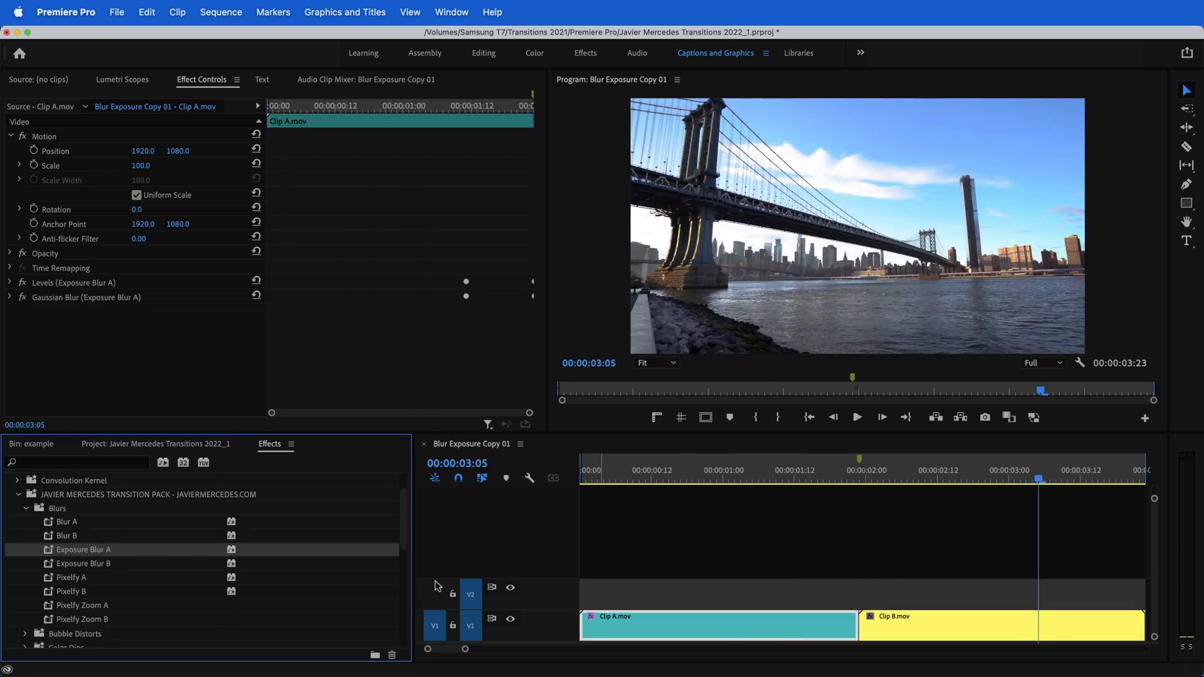
pyautogui.click(695, 472)
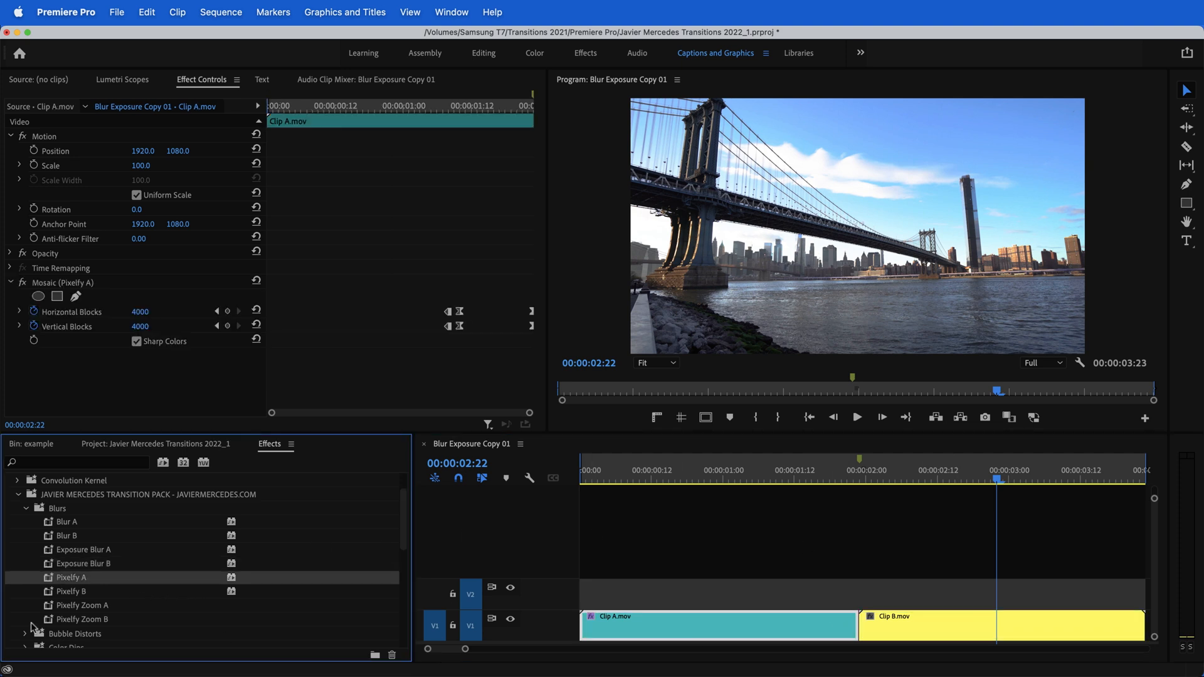
pyautogui.click(728, 479)
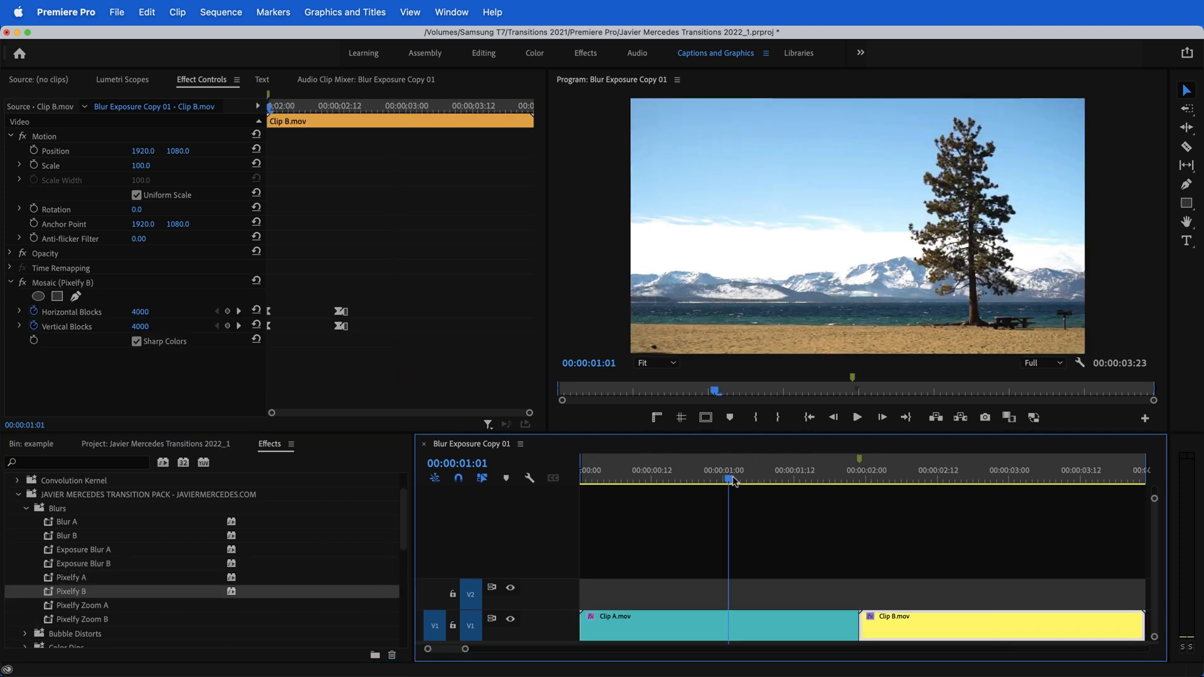